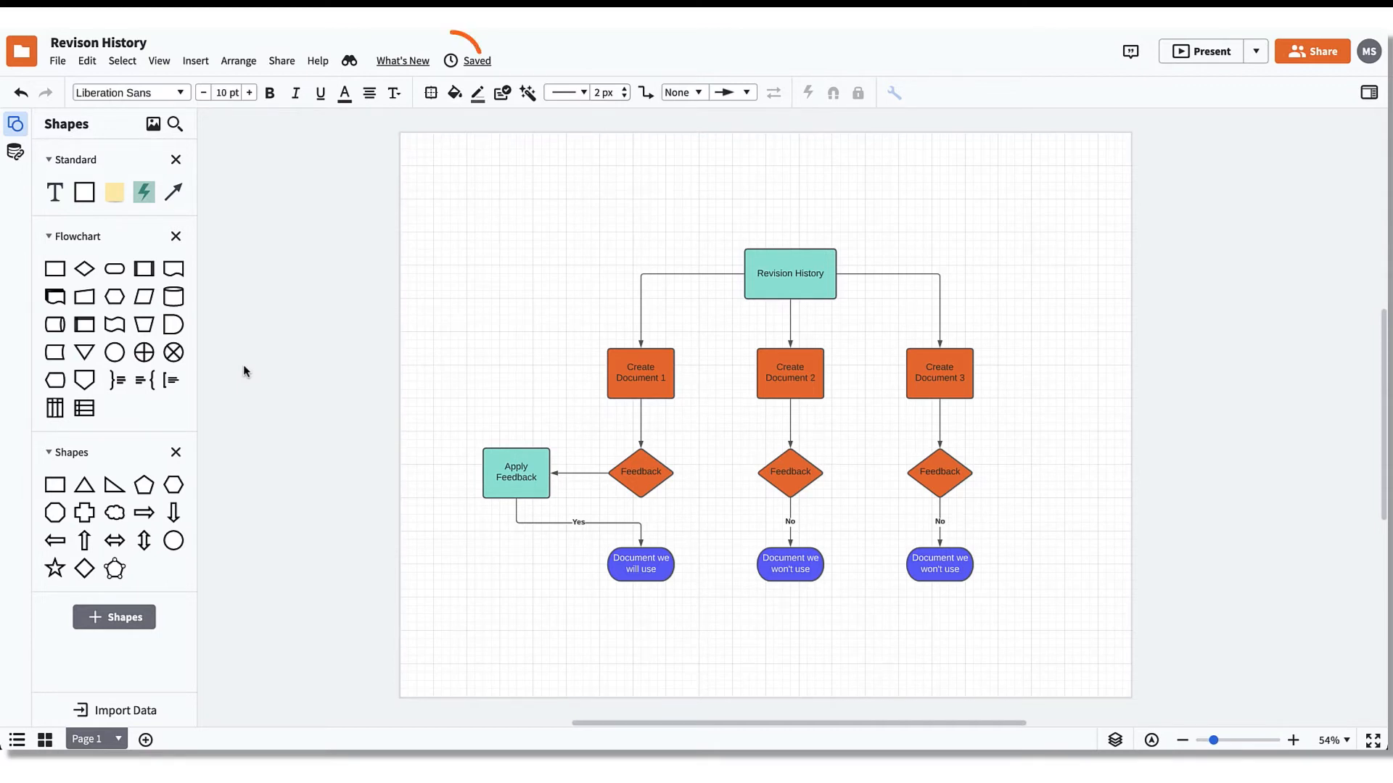
mouse_move(450, 60)
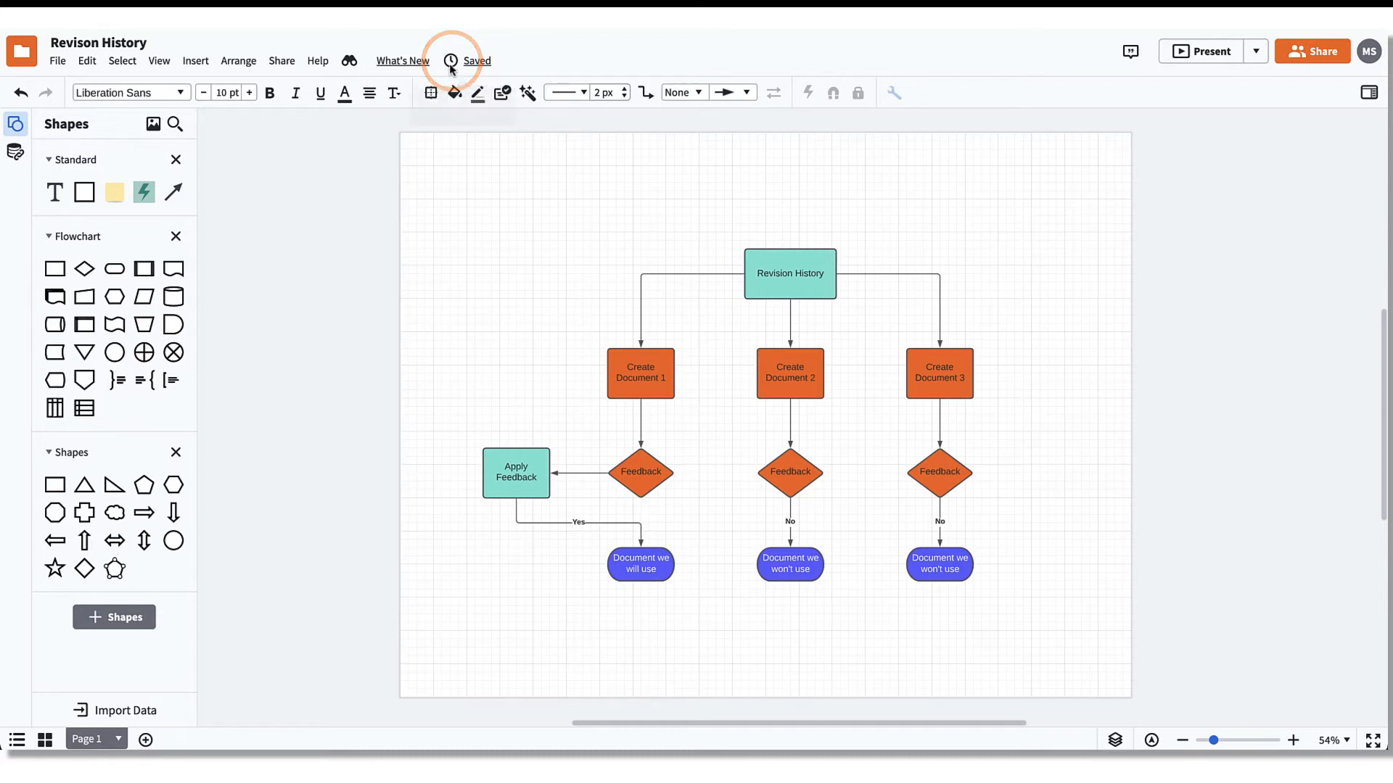
- Open the History panel listing the five saved versions, current dated April 14, 2021
left_click(449, 60)
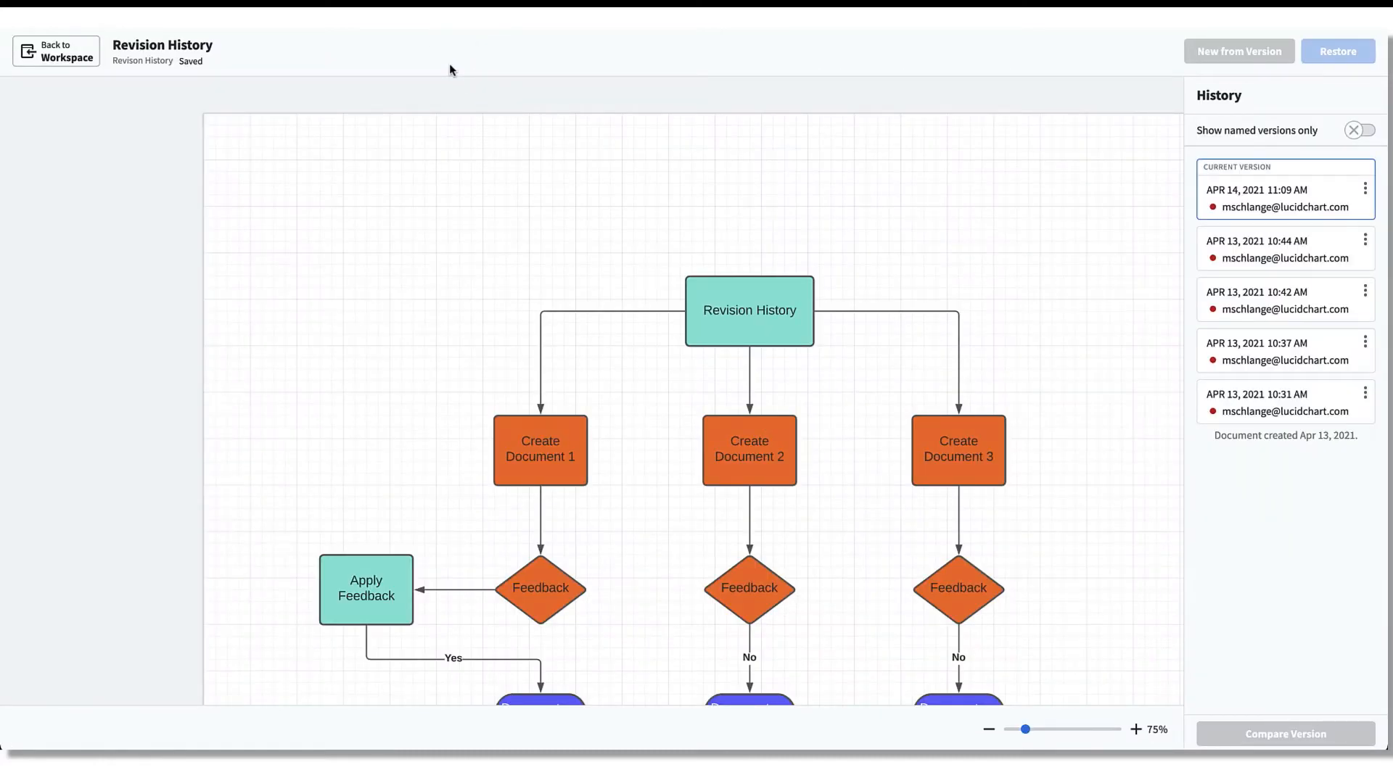
left_click_drag(711, 187, 1105, 175)
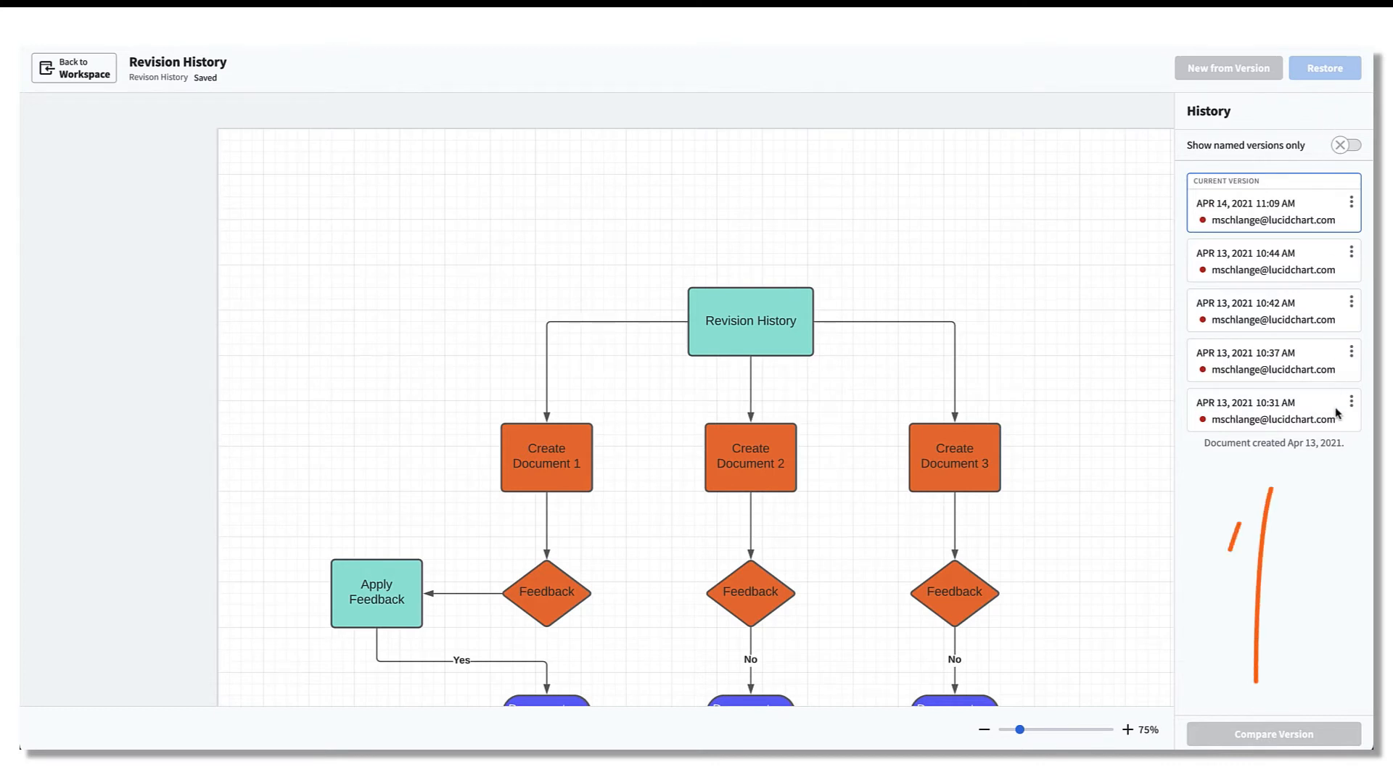
left_click(1245, 403)
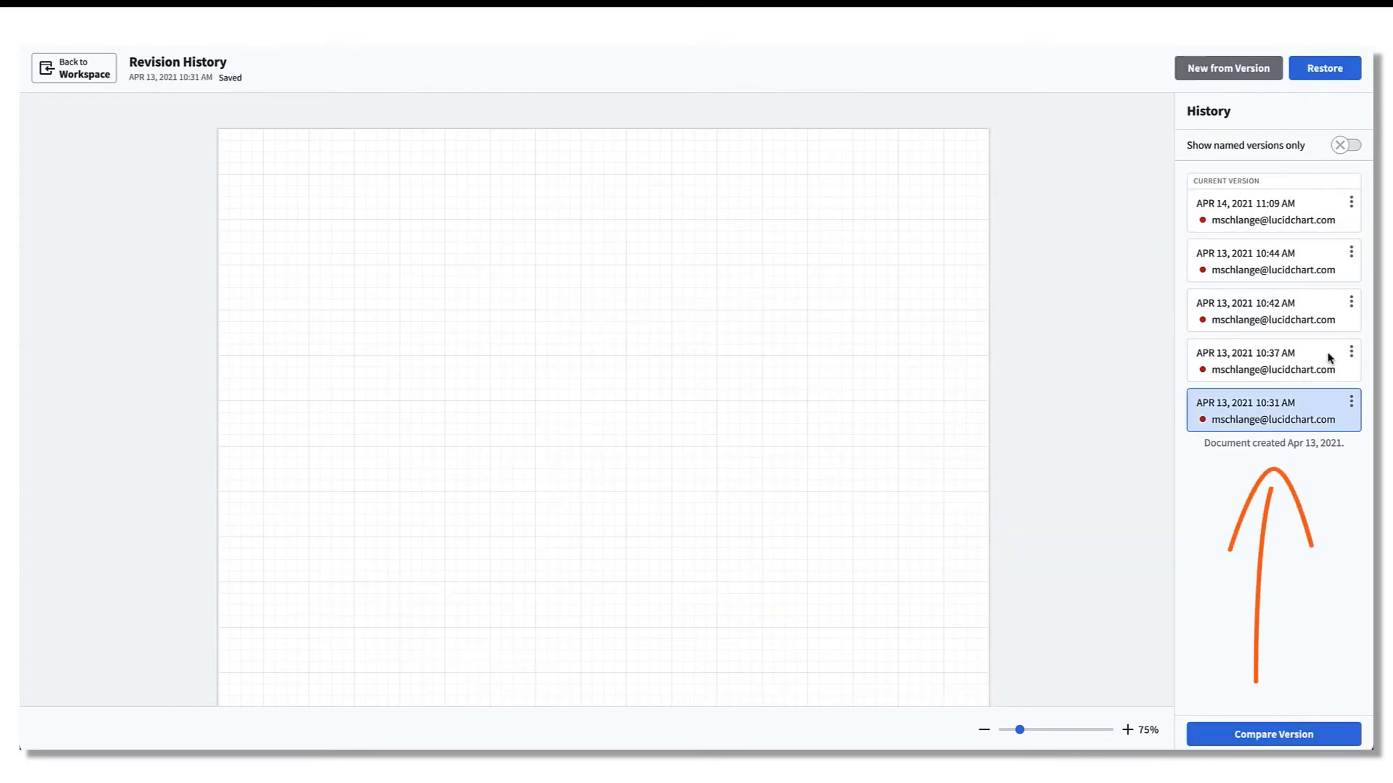
left_click(1272, 311)
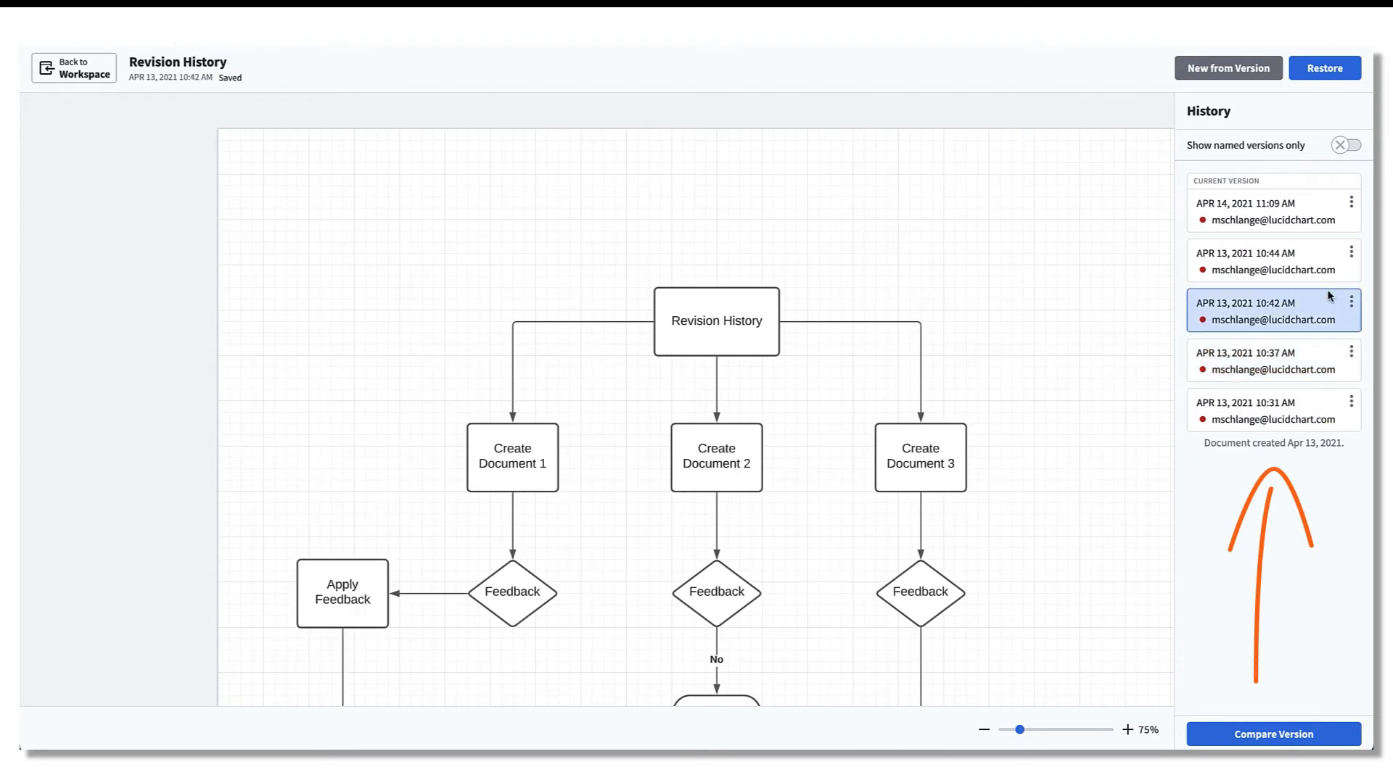
left_click(1252, 261)
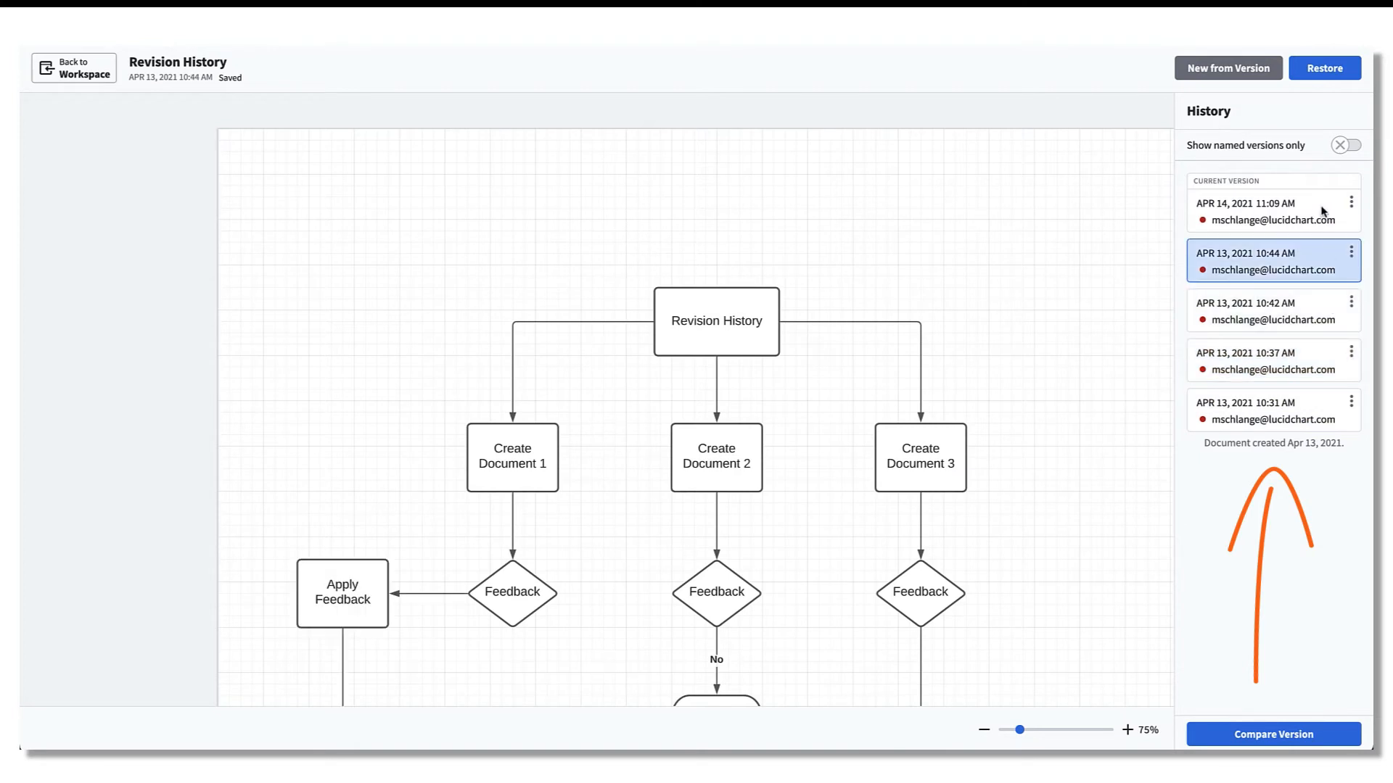
left_click(1271, 209)
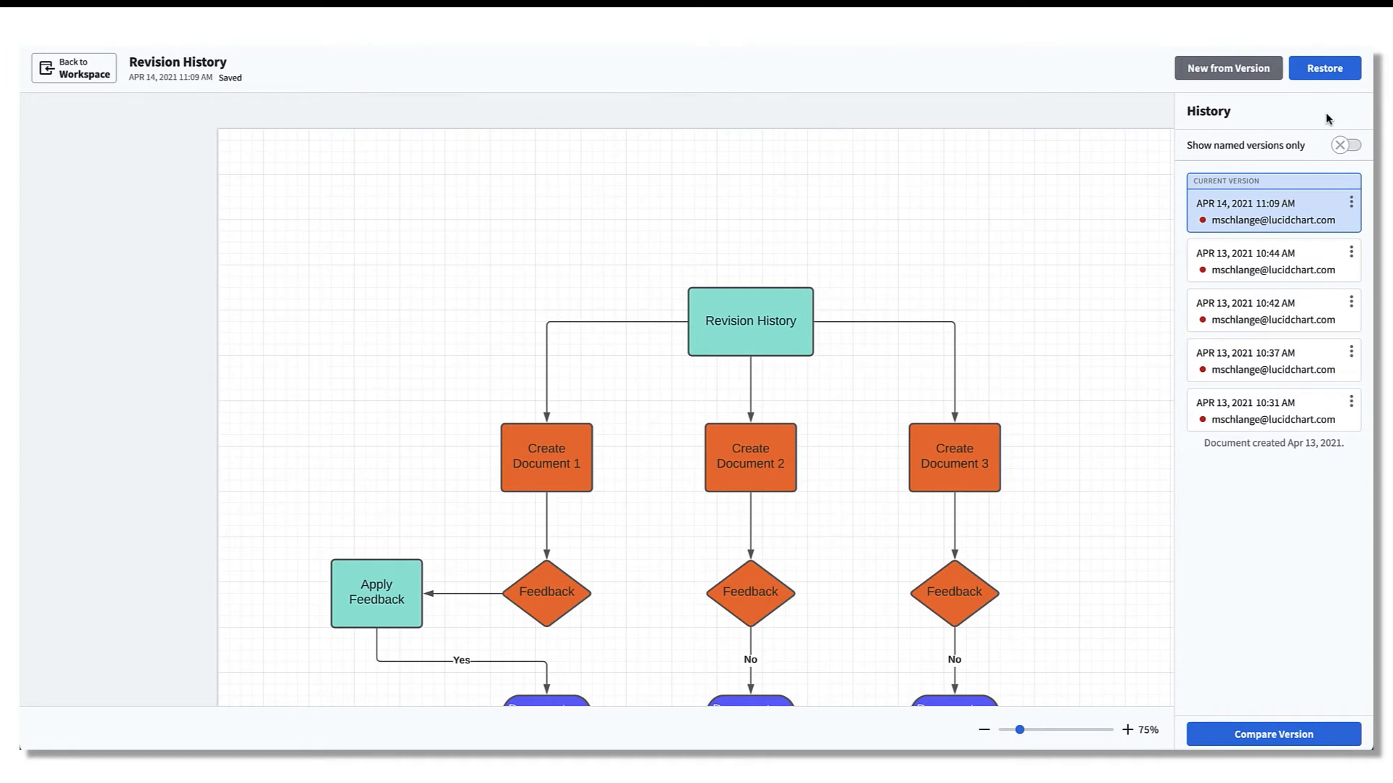
mouse_move(1322, 200)
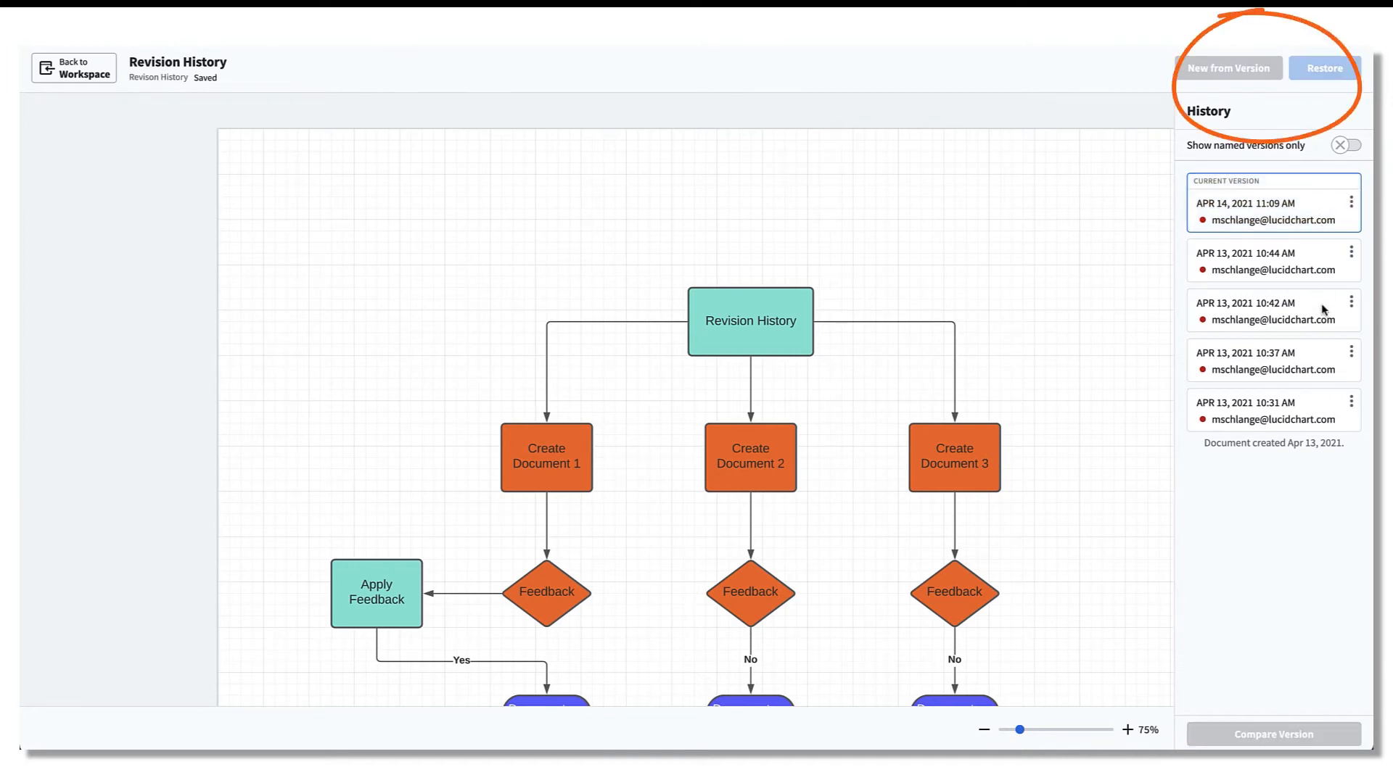
left_click(1261, 309)
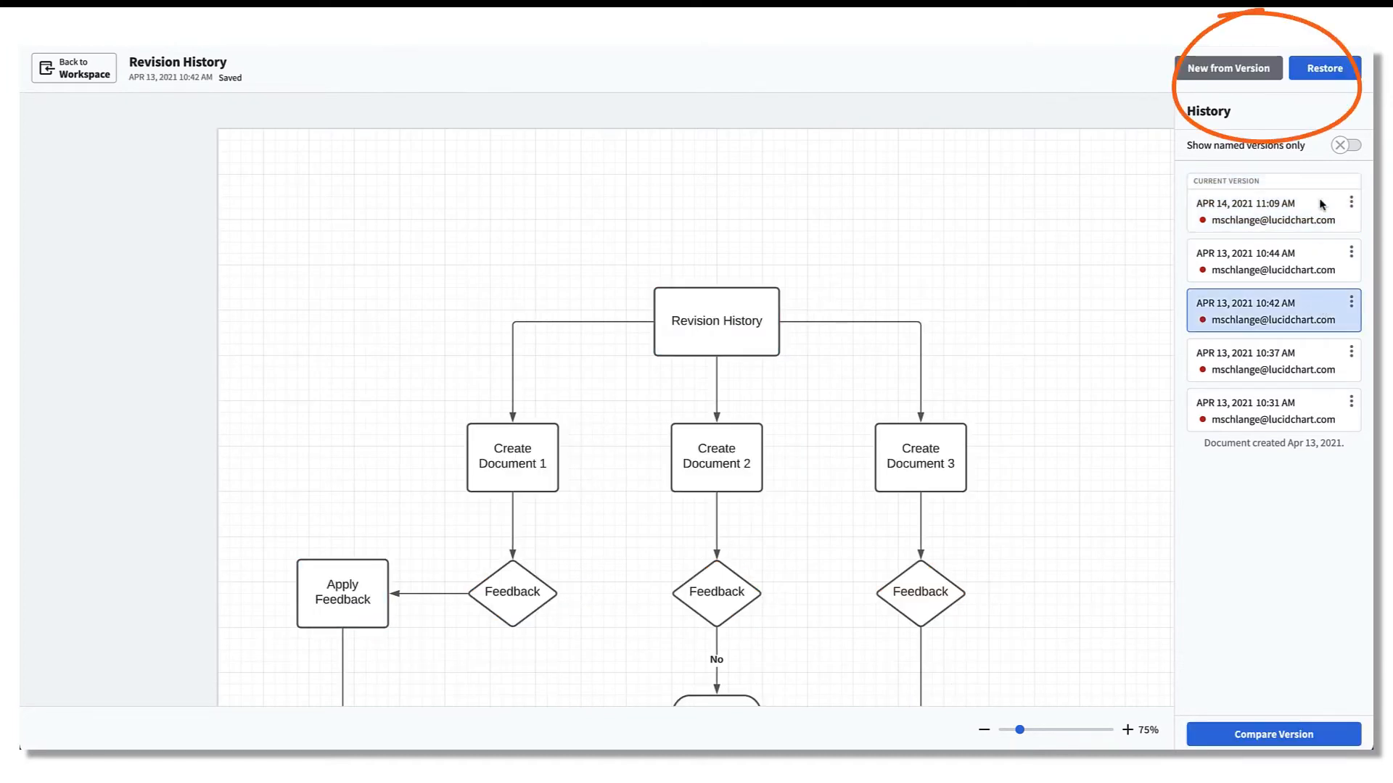
mouse_move(1322, 68)
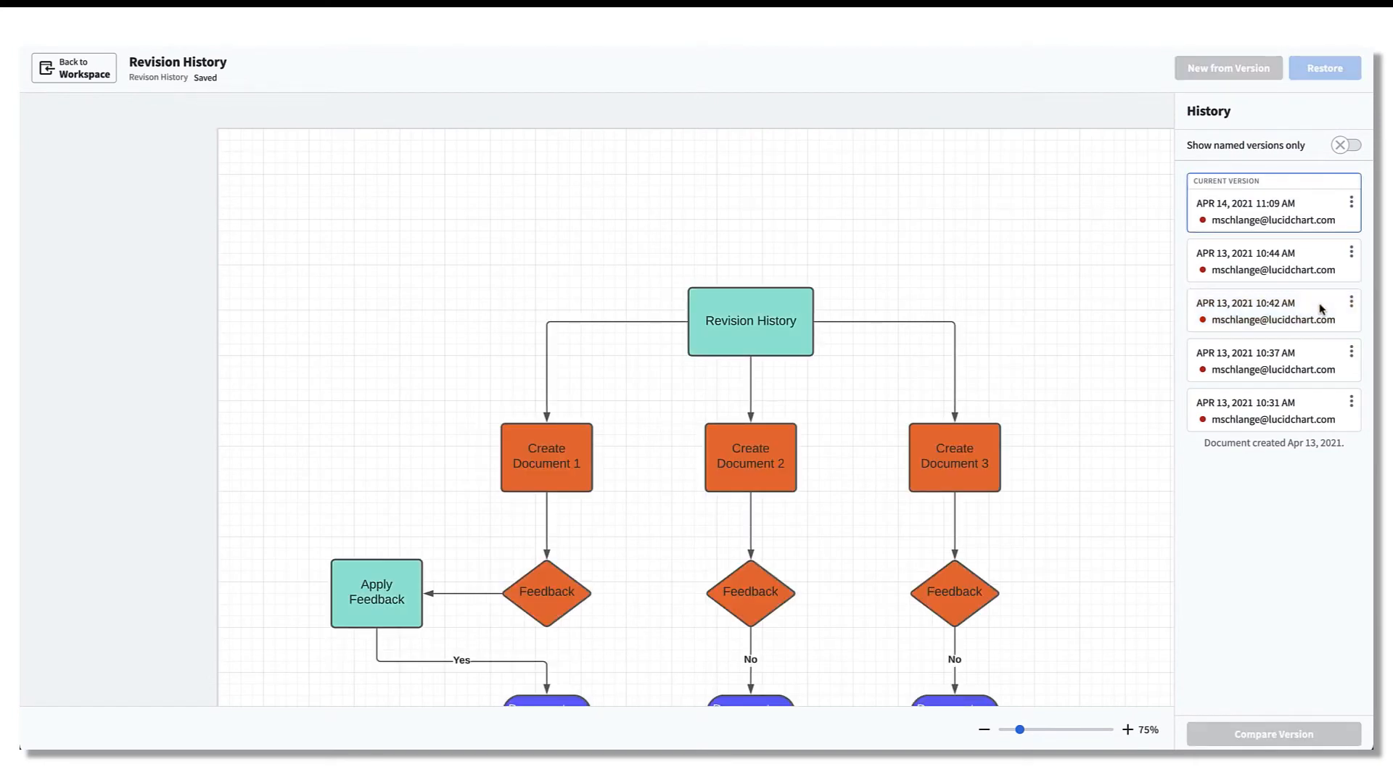
- Compare the current version with Apr 13 10:44 AM (2 added, 19 edited), then close comparison
left_click(1272, 211)
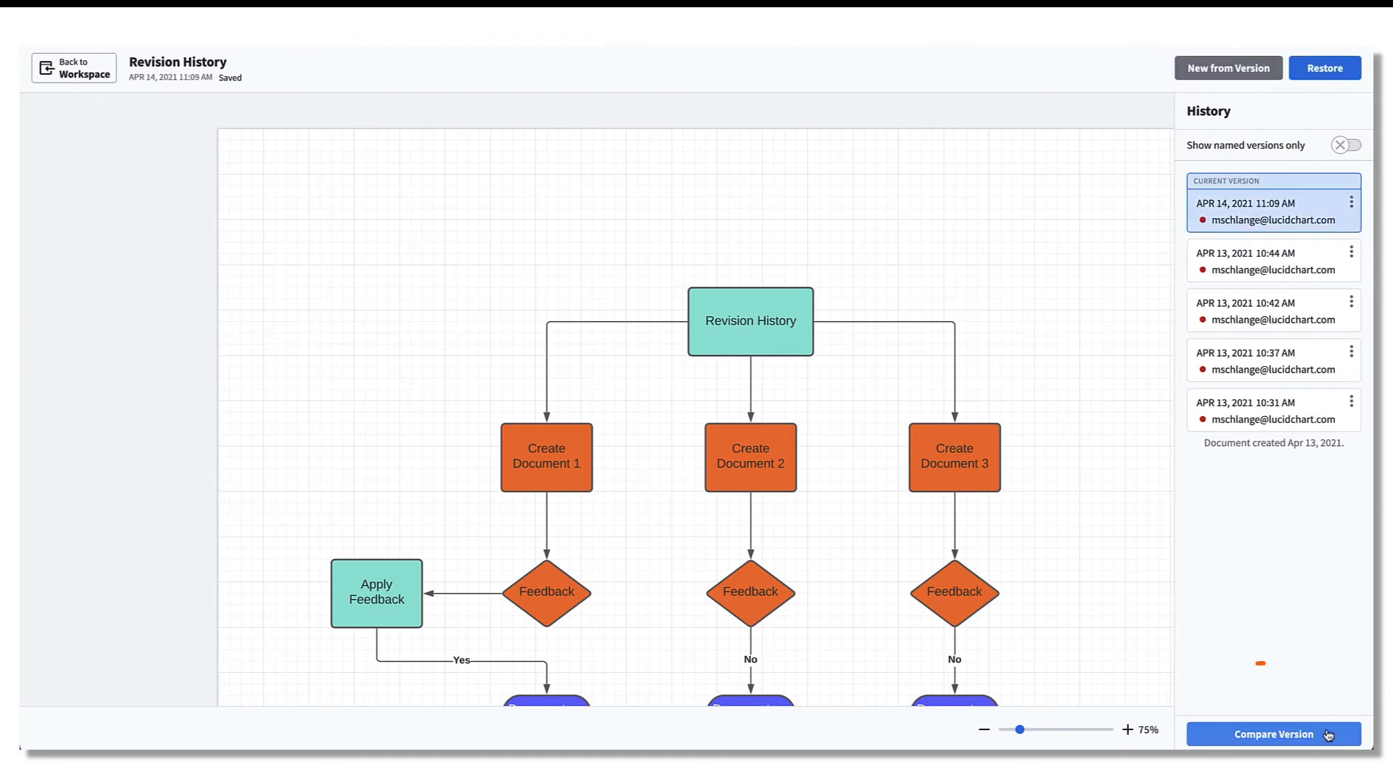
left_click(1271, 735)
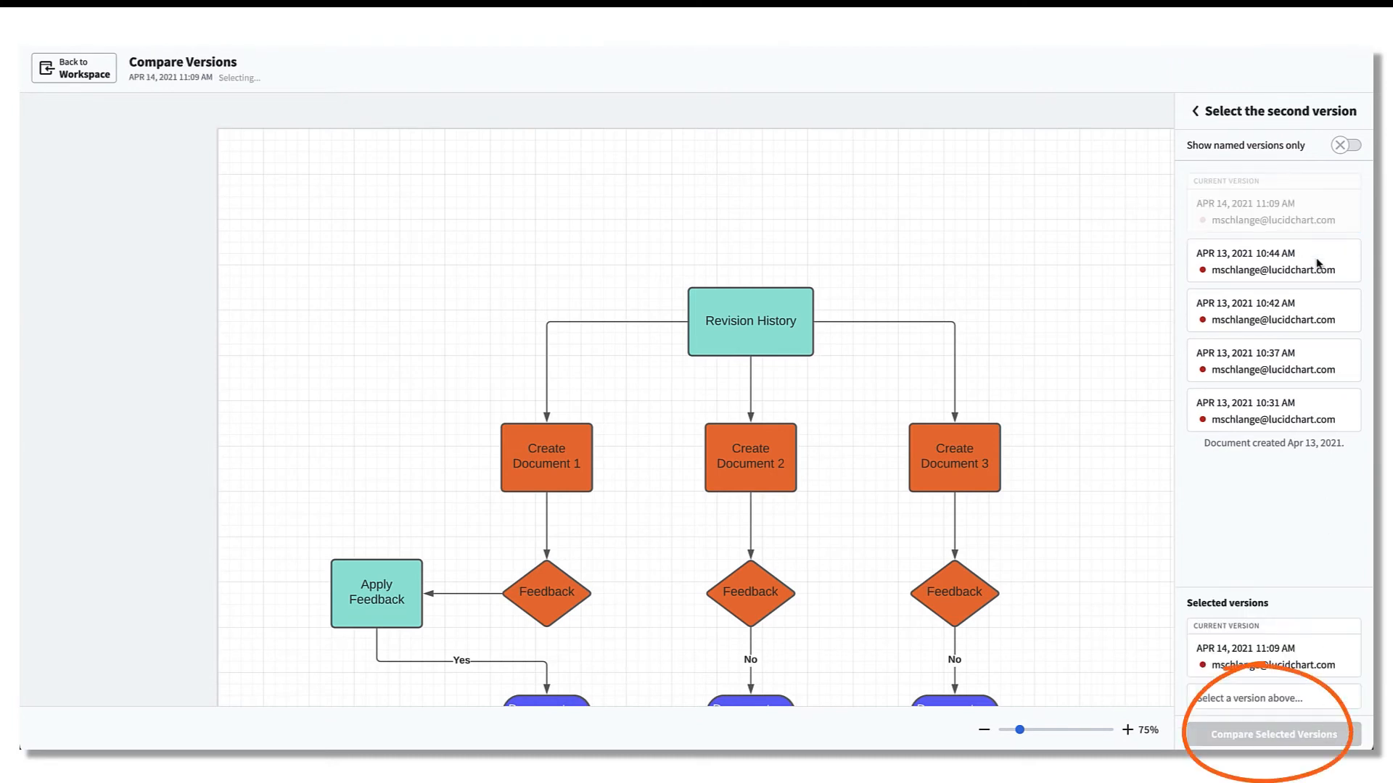
left_click(1271, 260)
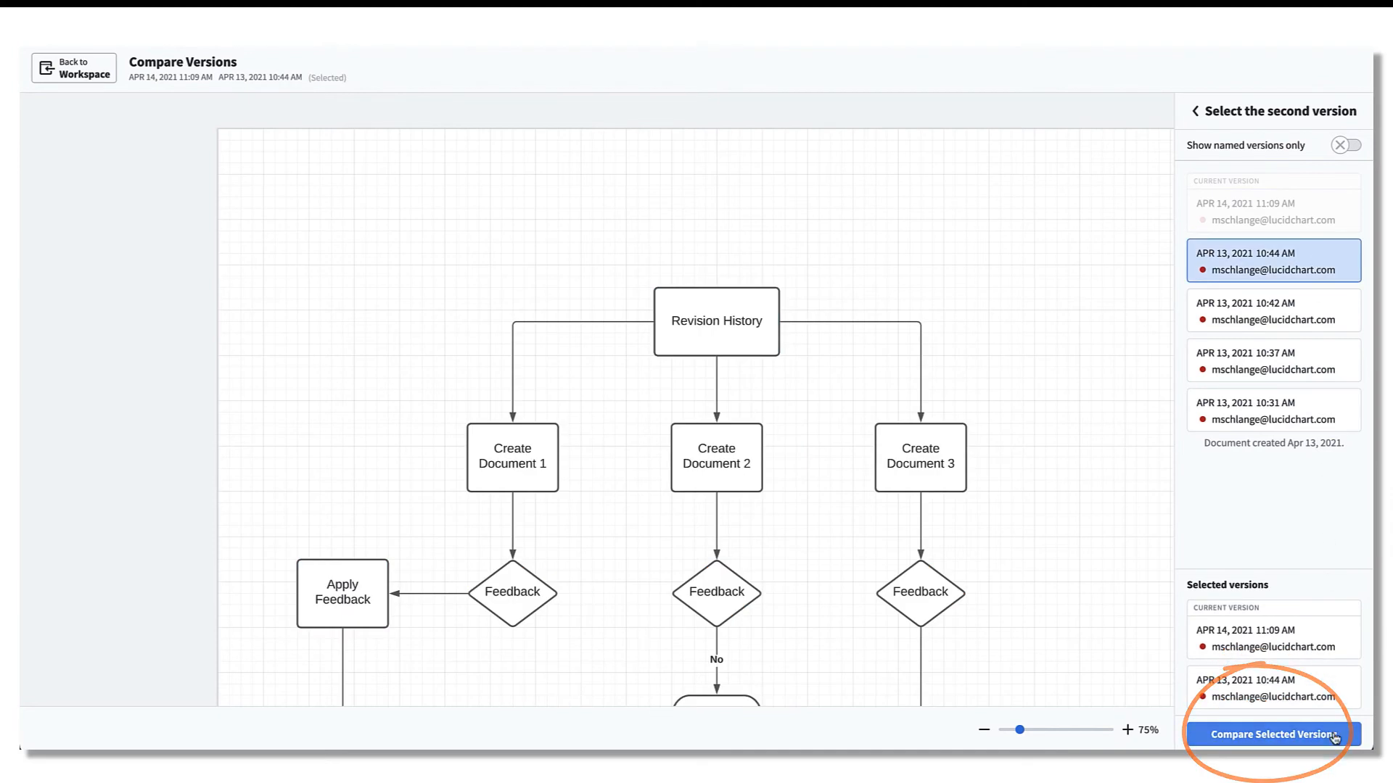
left_click(1271, 734)
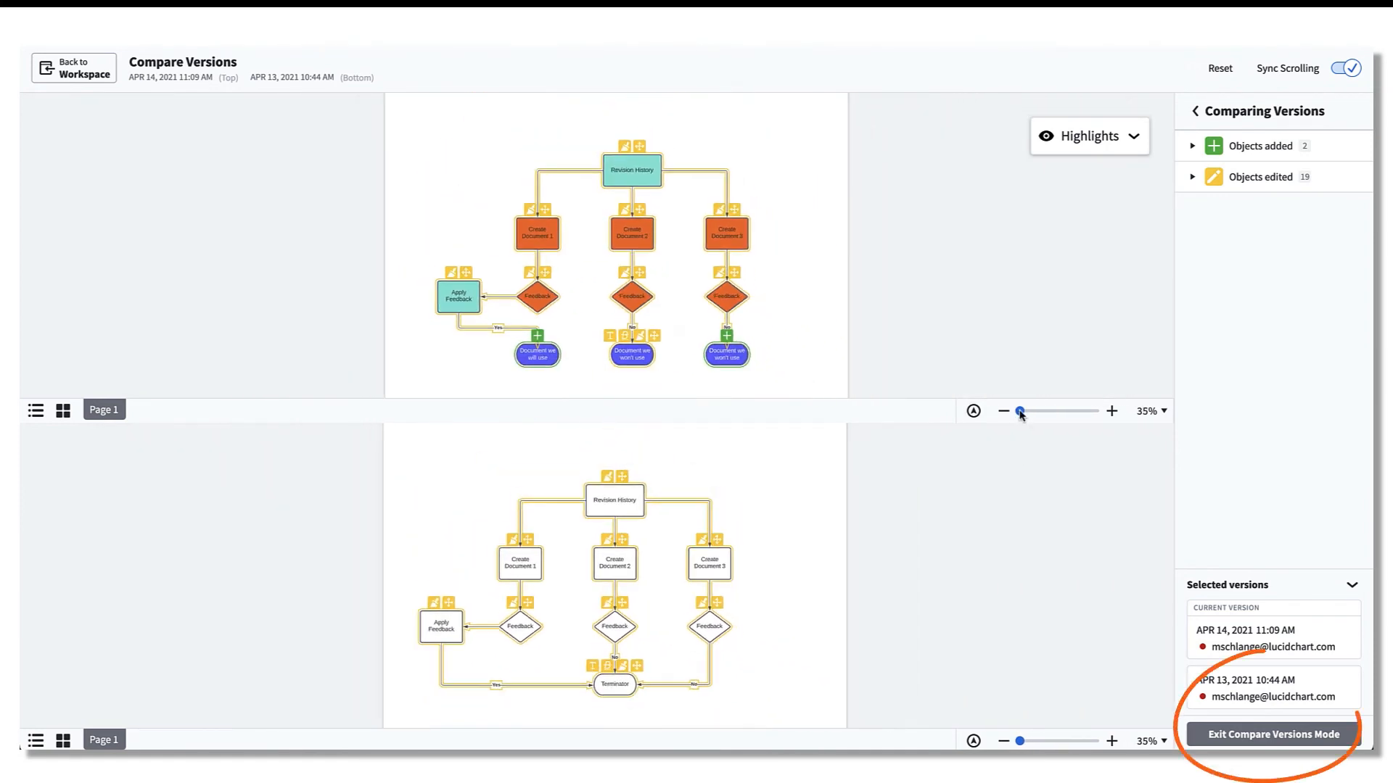
left_click(1271, 734)
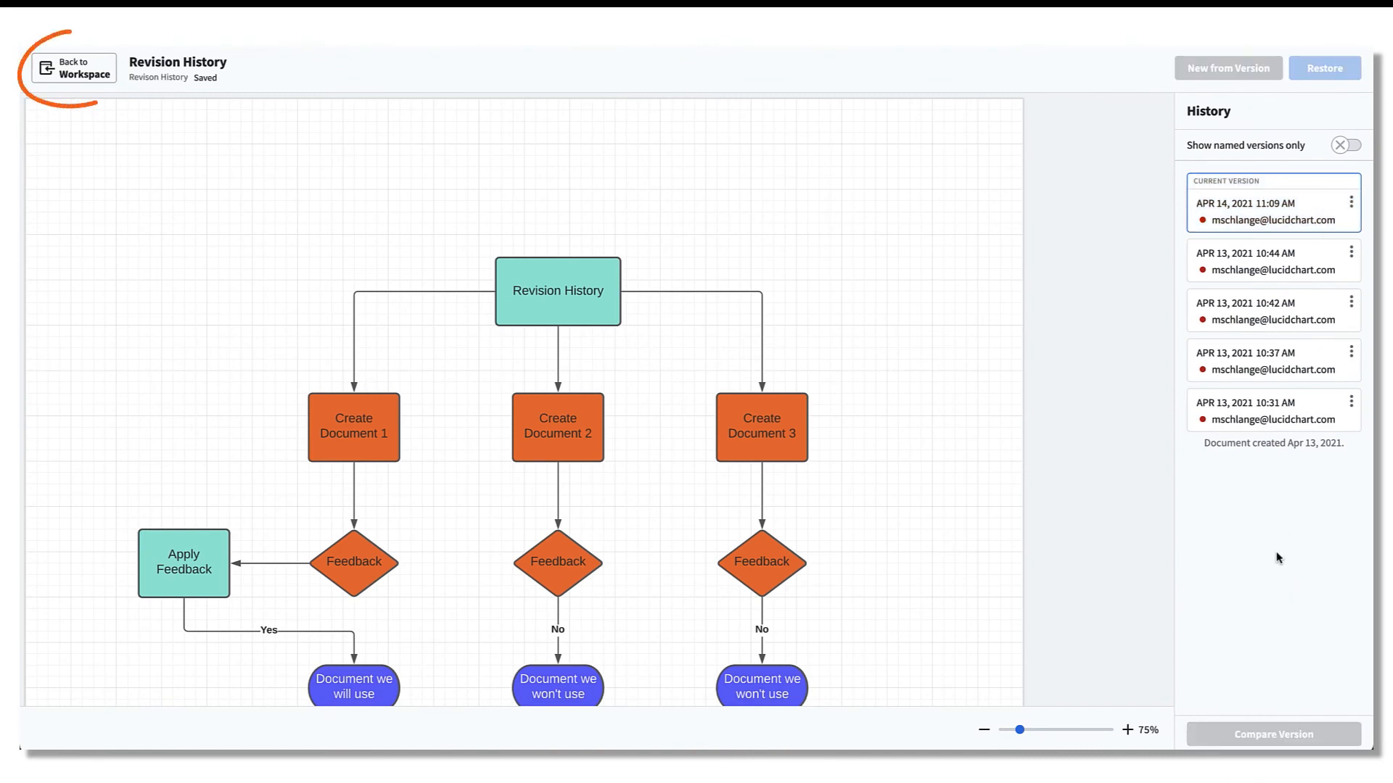
- Go back to the workspace with the coloured Revision History flowchart
left_click(72, 68)
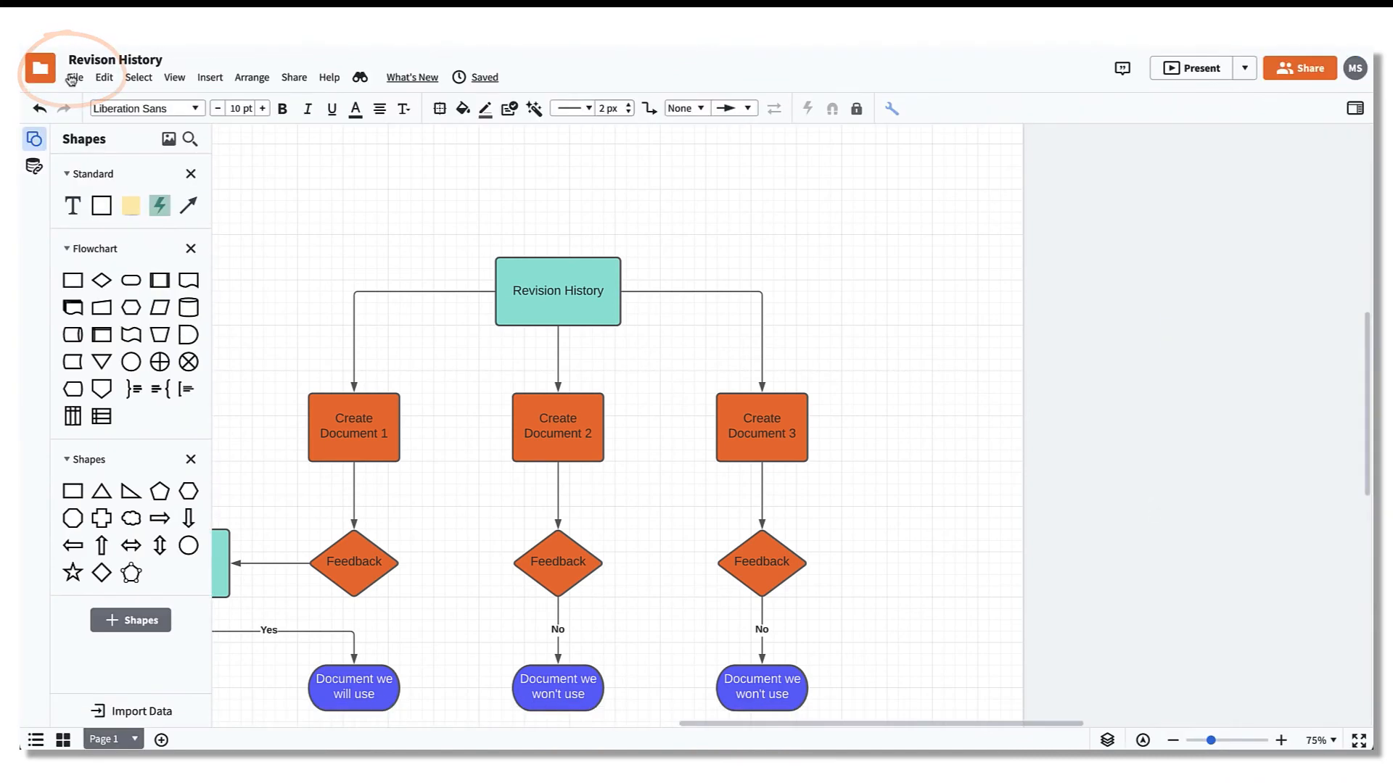